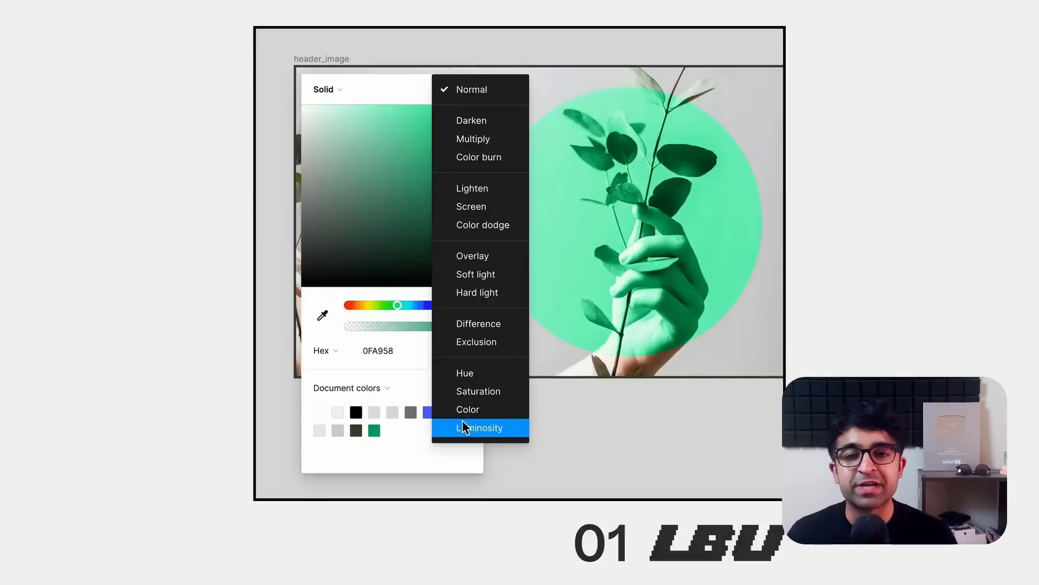
Step: Preview Luminosity, Color, Overlay and Difference blend modes on the green circle's fill
click(473, 89)
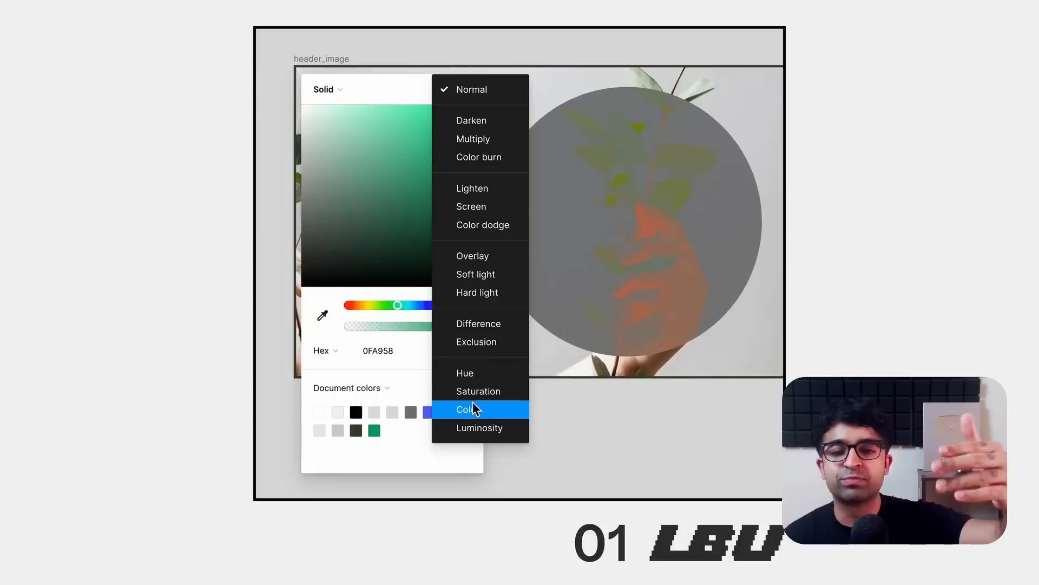
click(472, 90)
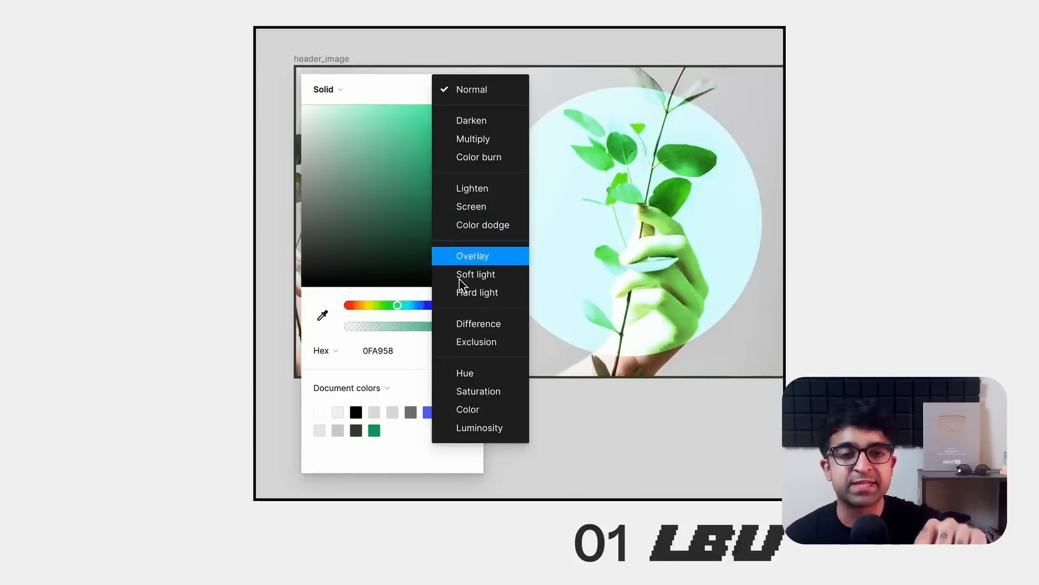
click(478, 324)
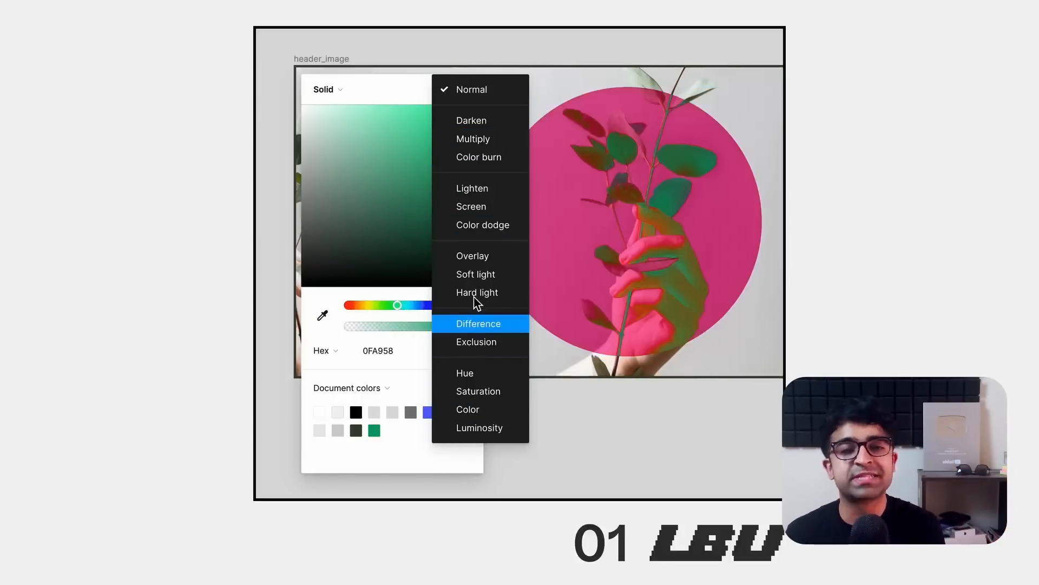
click(471, 90)
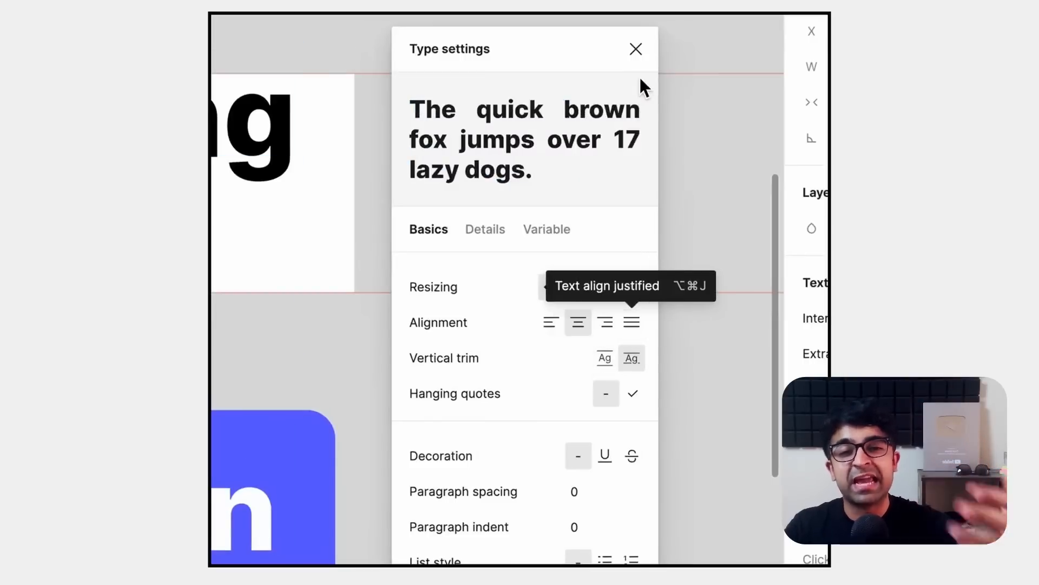
Step: Apply vertical trim to the 'leading trim' text and dismiss the Type settings panel
click(635, 48)
text(Pack my text box with five dozen leading trims)
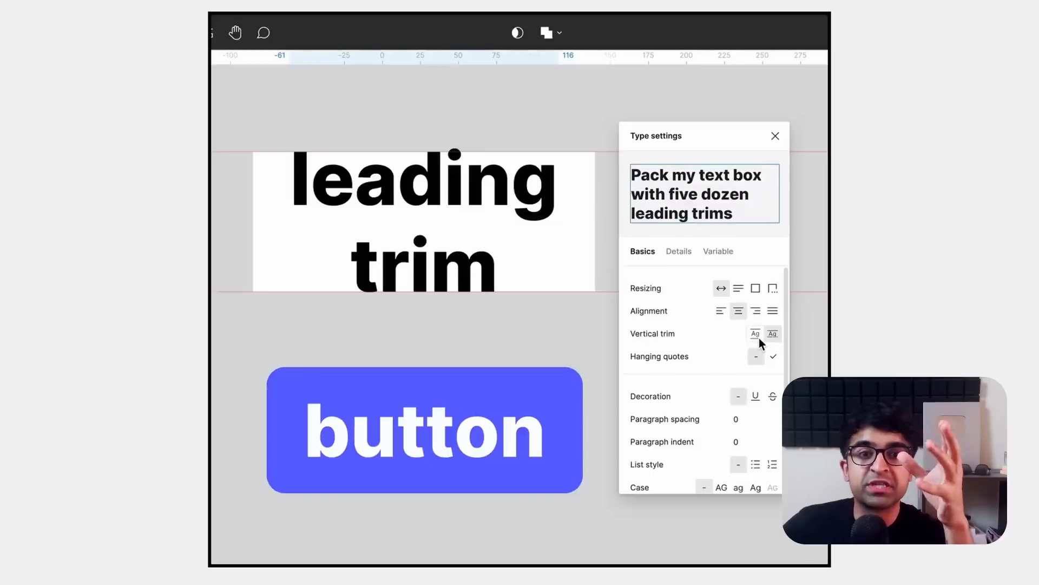
mouse_move(773, 333)
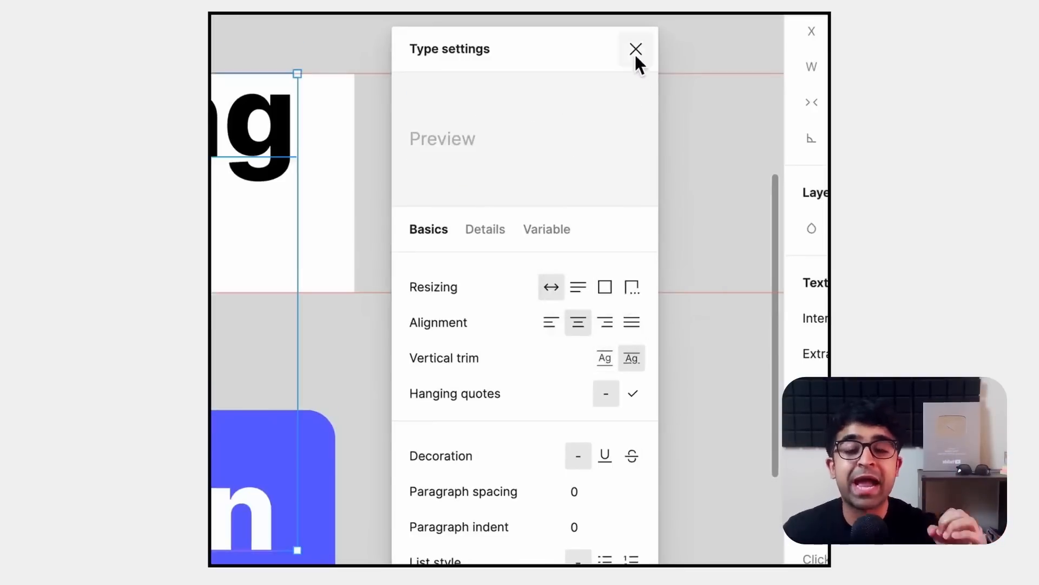
click(635, 49)
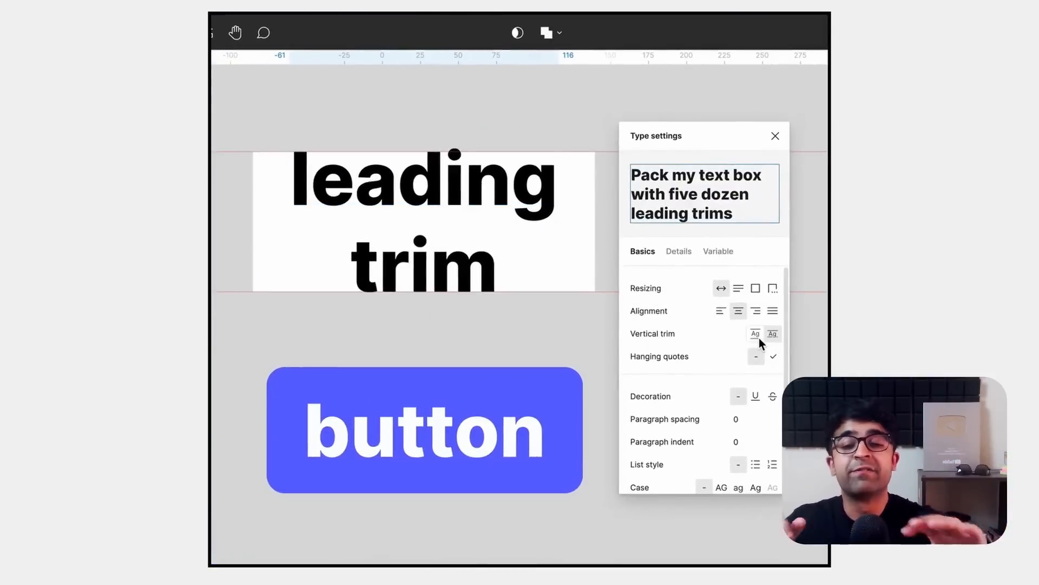
mouse_move(773, 334)
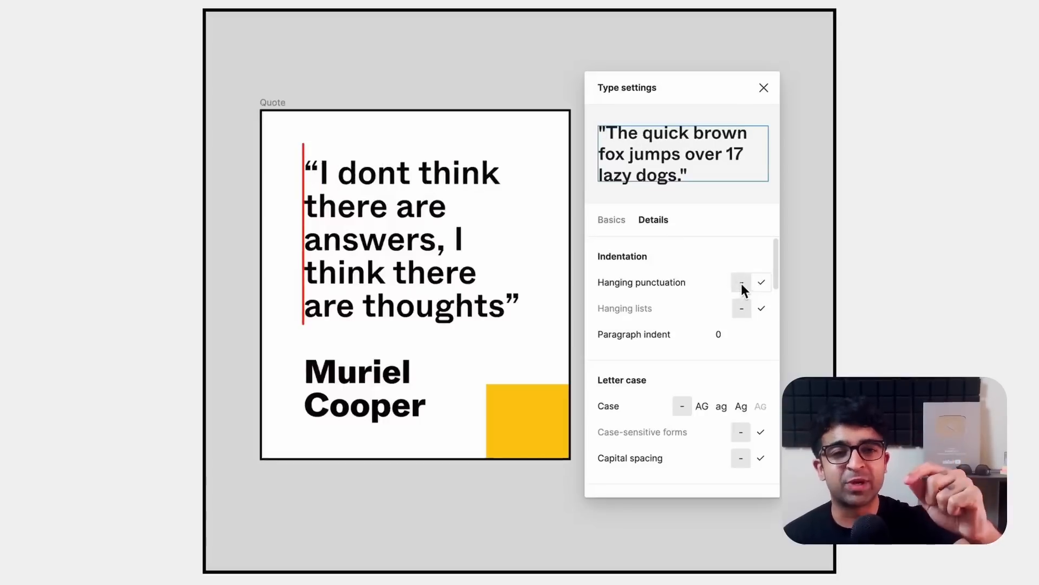
Step: Toggle Hanging punctuation from off to on so the opening quote mark hangs outside
click(740, 281)
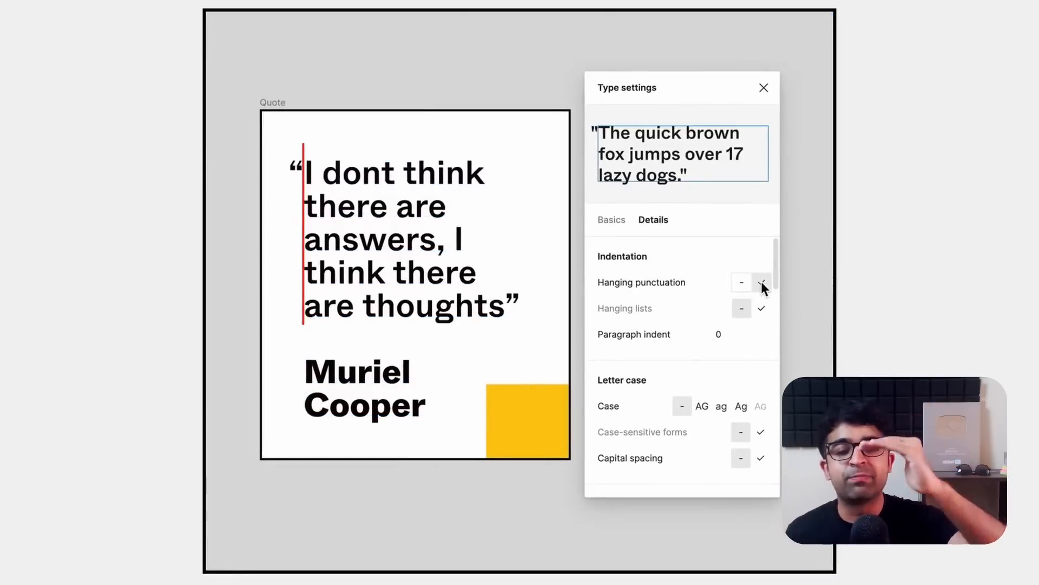
click(763, 86)
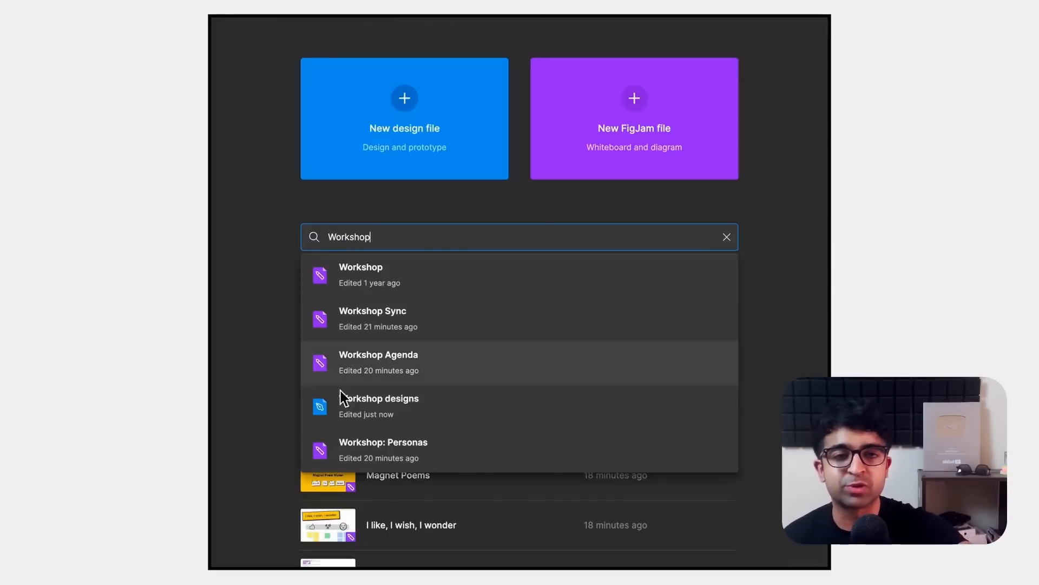
Step: Open the Workshop designs file, then search 'Workshop' again from a new tab
click(378, 405)
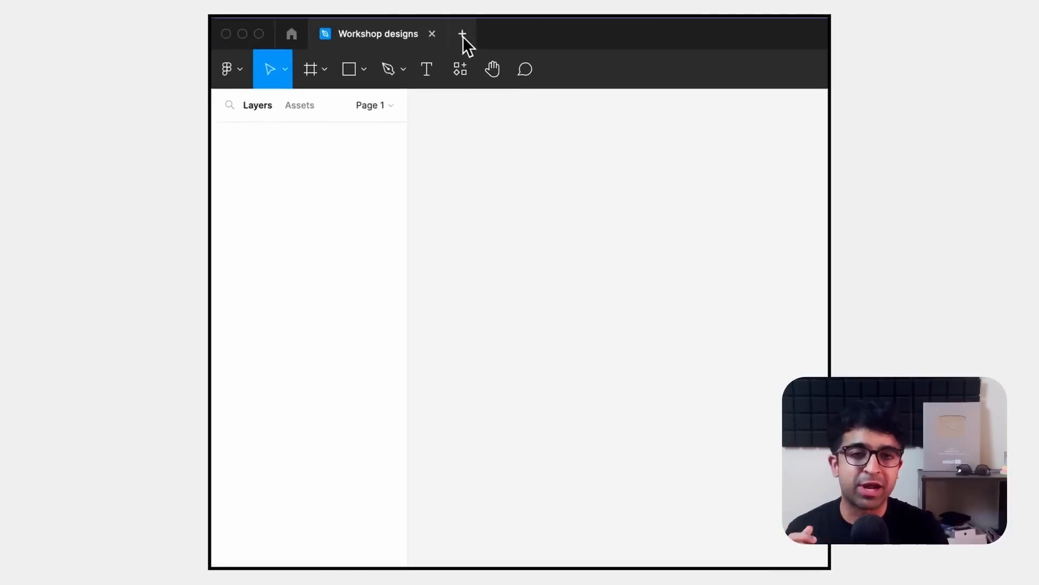
click(462, 34)
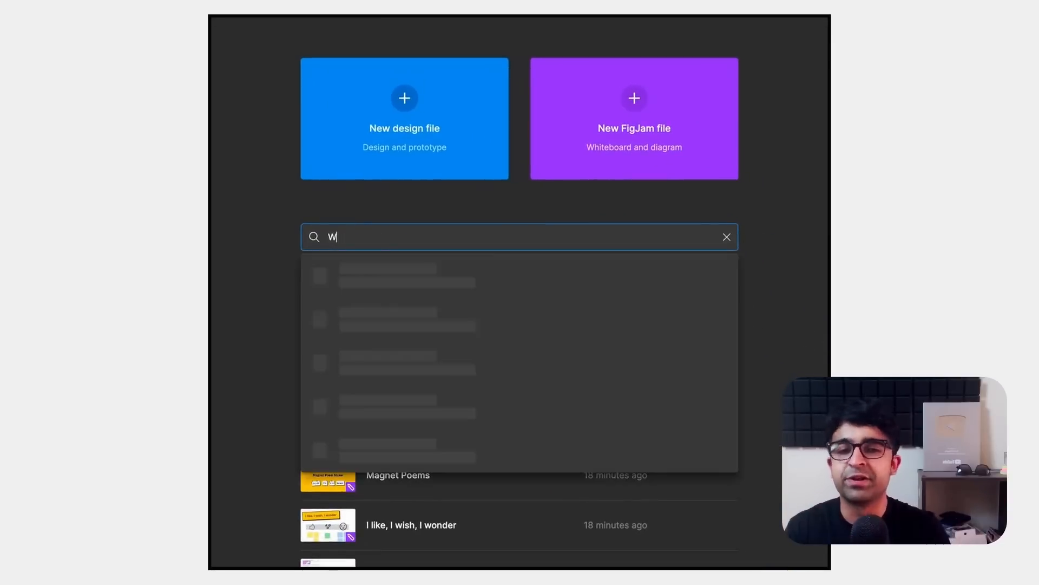
text(orkshop)
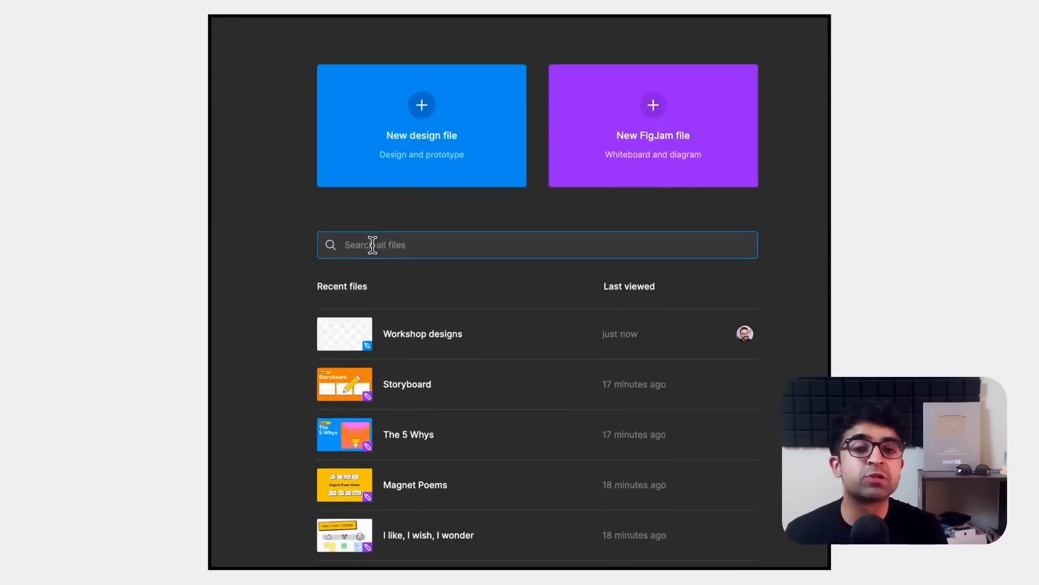
text(Workshop)
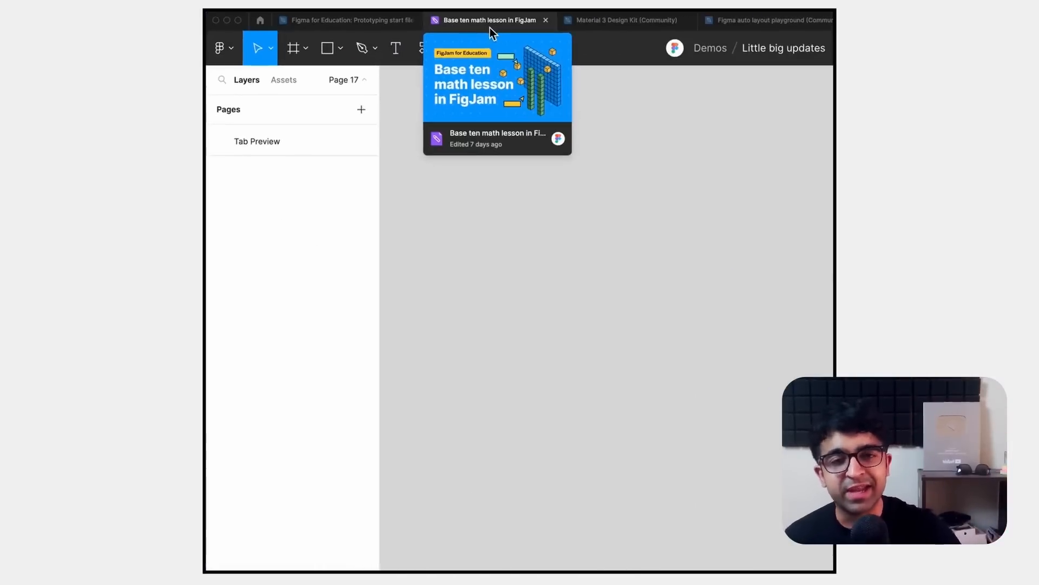
Step: Show the preview card for the Base ten math lesson tab in the tab bar
click(606, 20)
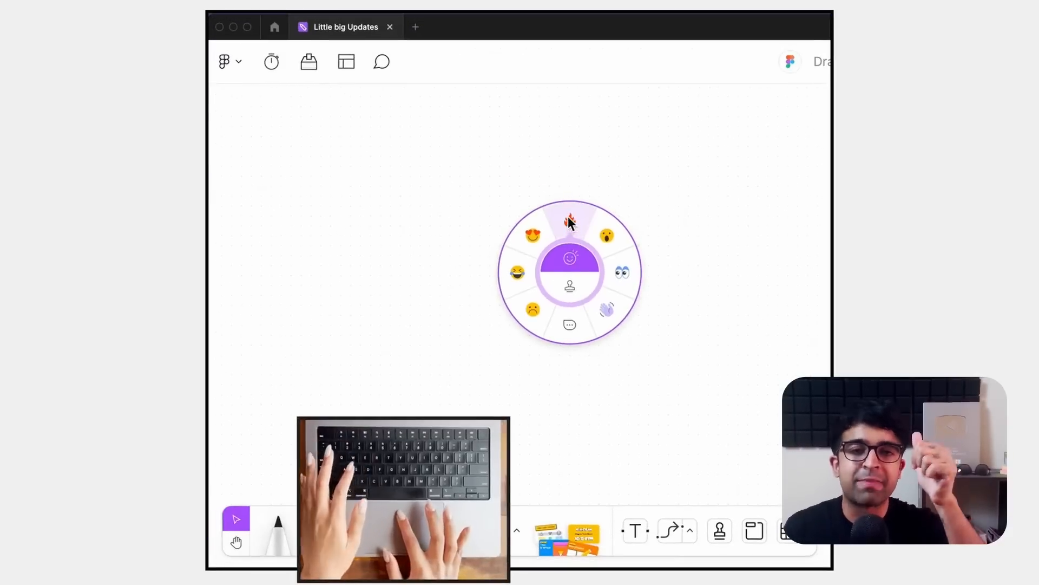
Step: Send fire reactions onto the board and enable Trackpad Haptic Feedback in Preferences
click(568, 221)
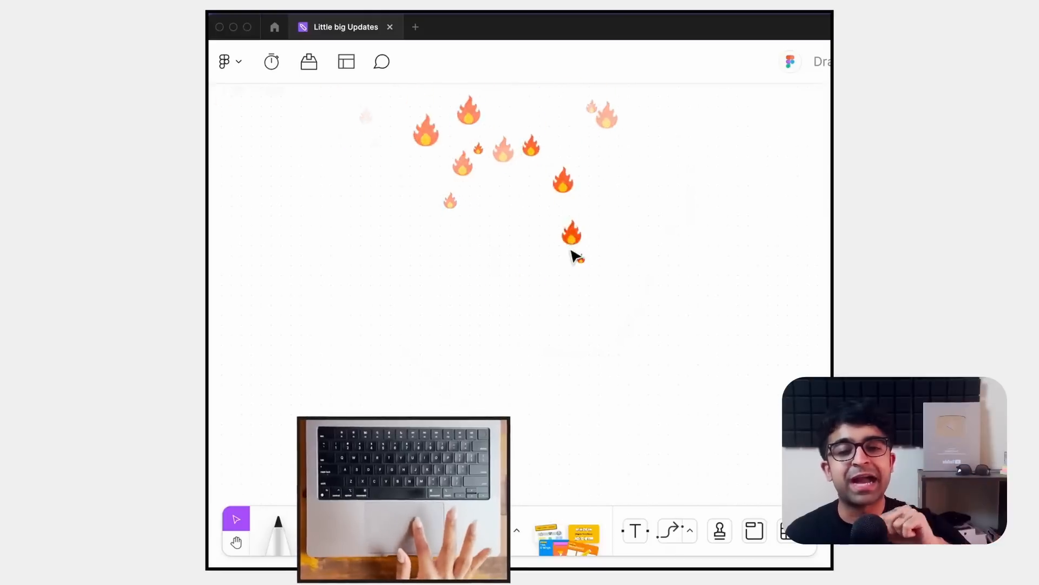
click(270, 25)
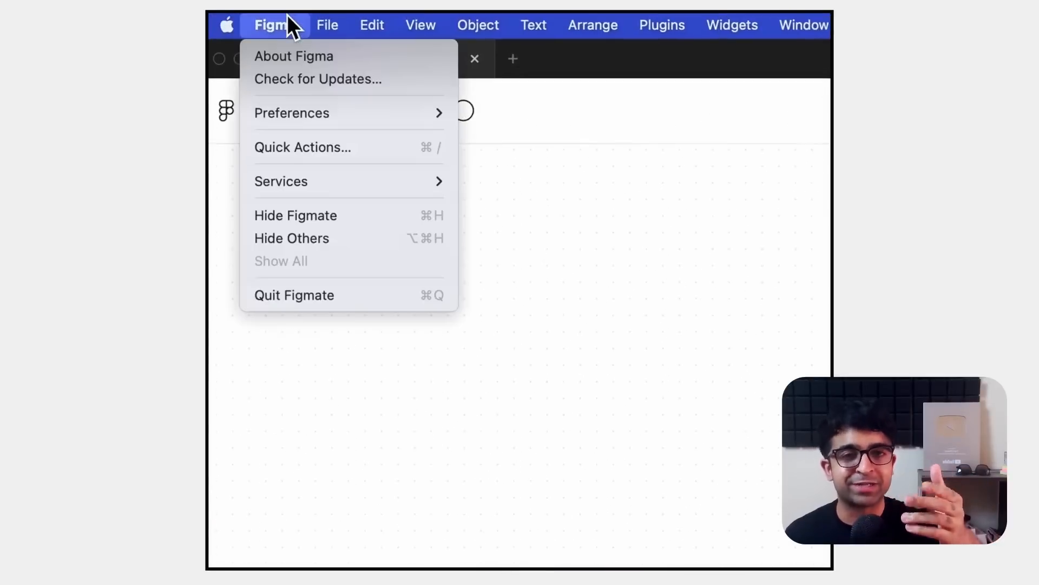
click(291, 112)
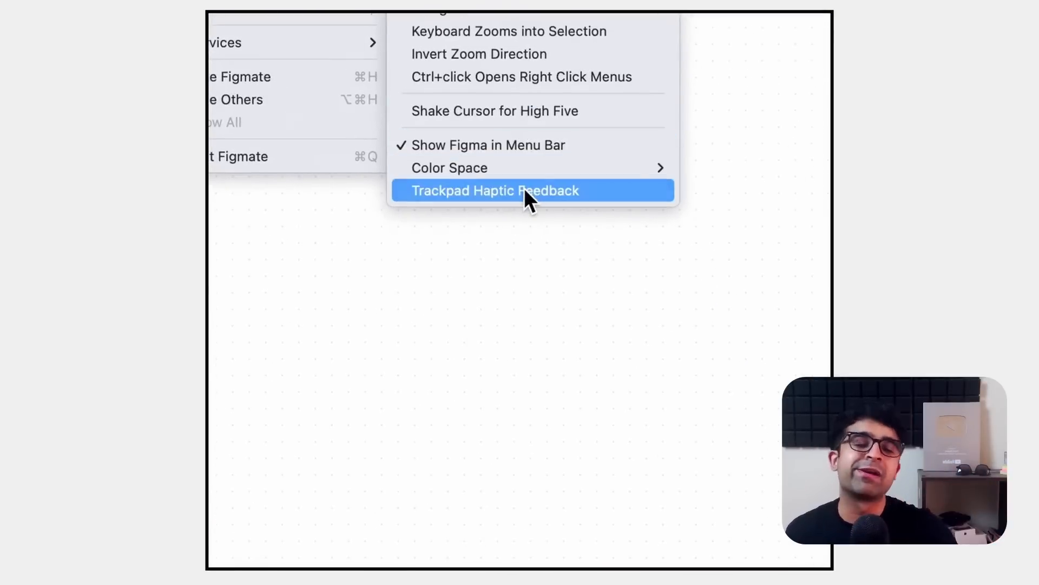
click(495, 190)
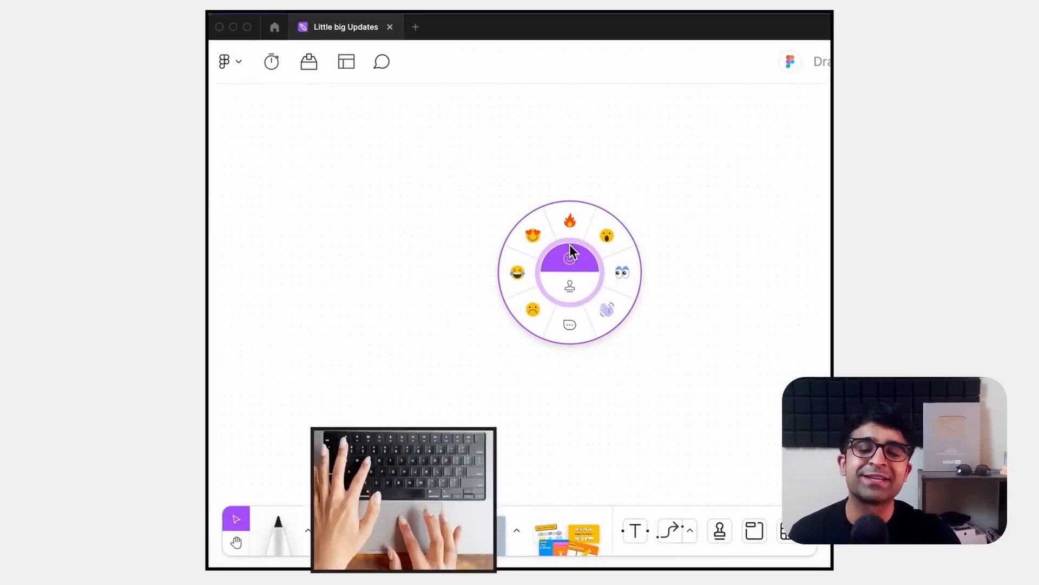
click(568, 220)
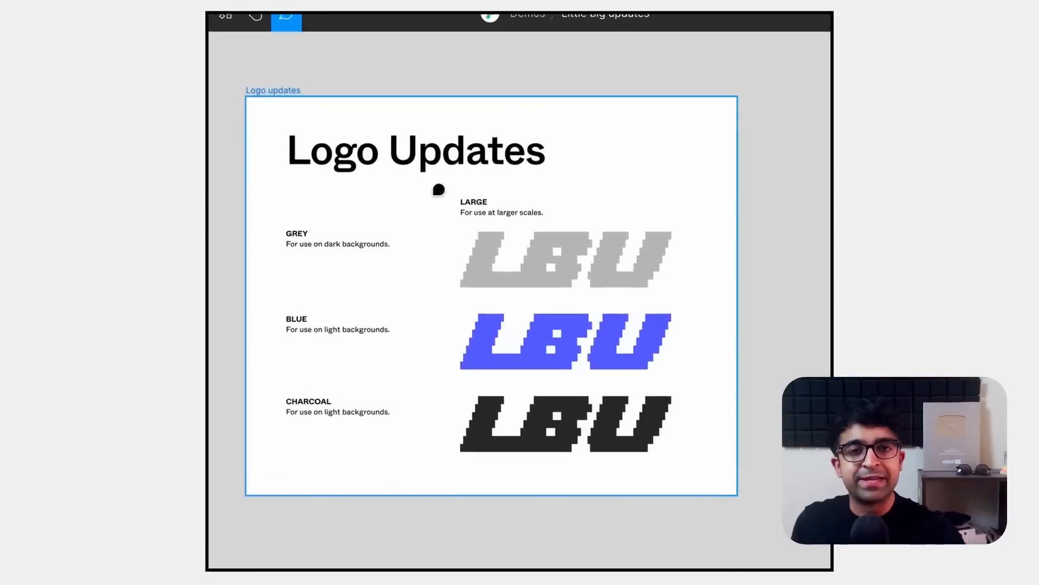
Step: Post a comment asking to make the logo bolder, with 'Like this??' added as a link
text(Can we make the logo bolder?)
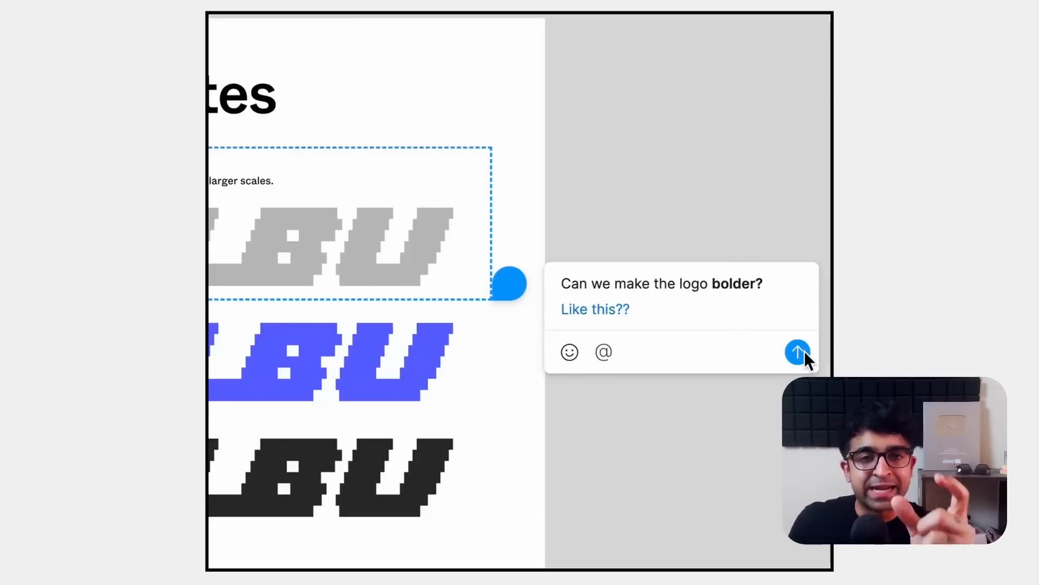
click(798, 352)
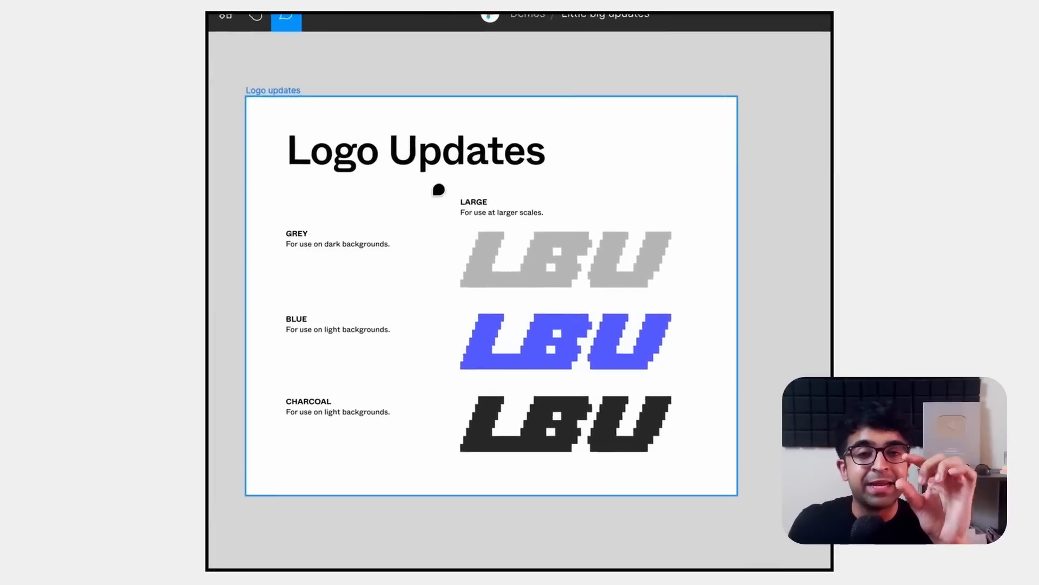
text(Can we make the logo bolder?)
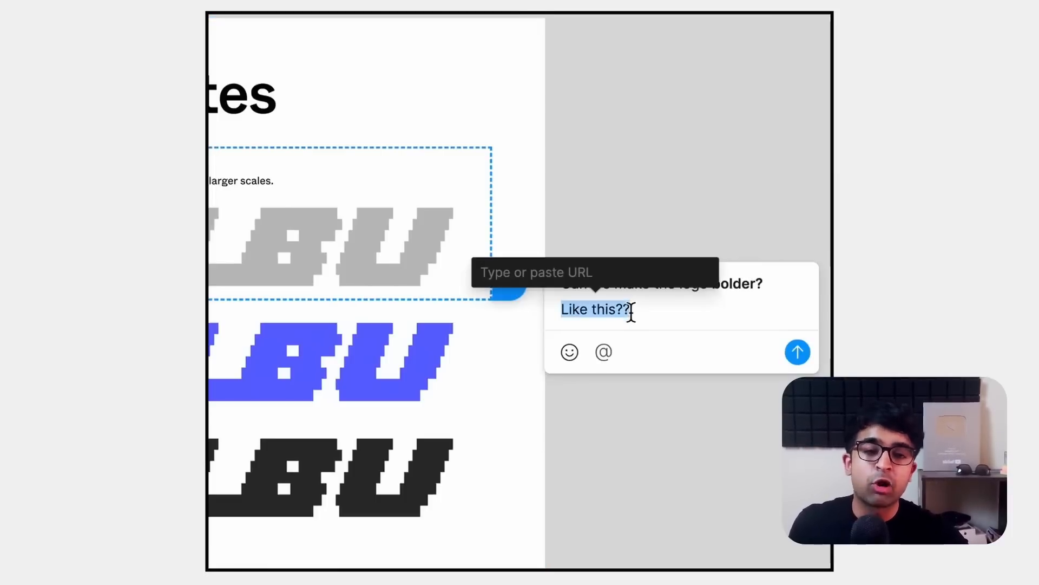
click(798, 352)
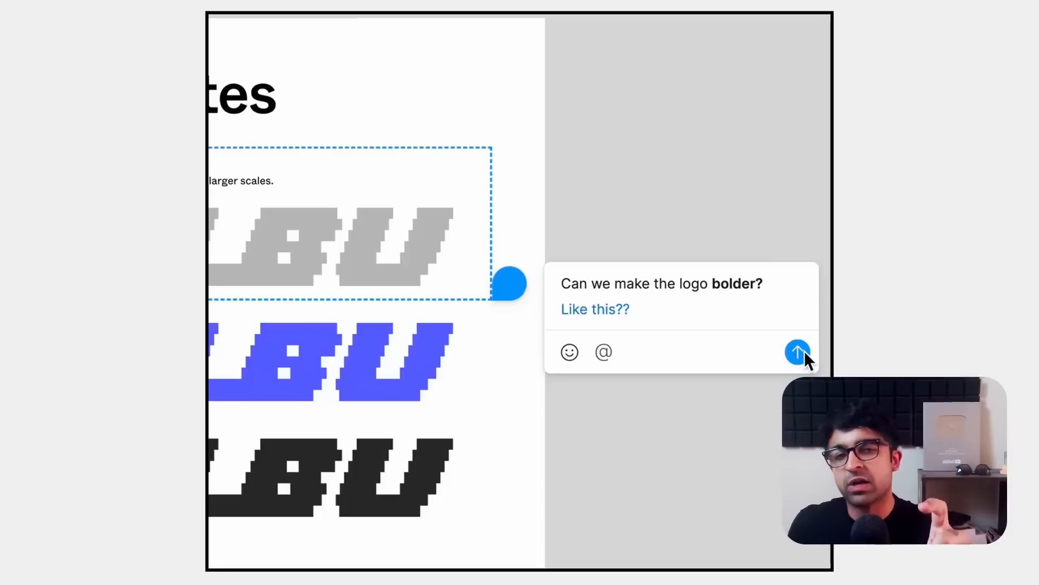
click(798, 352)
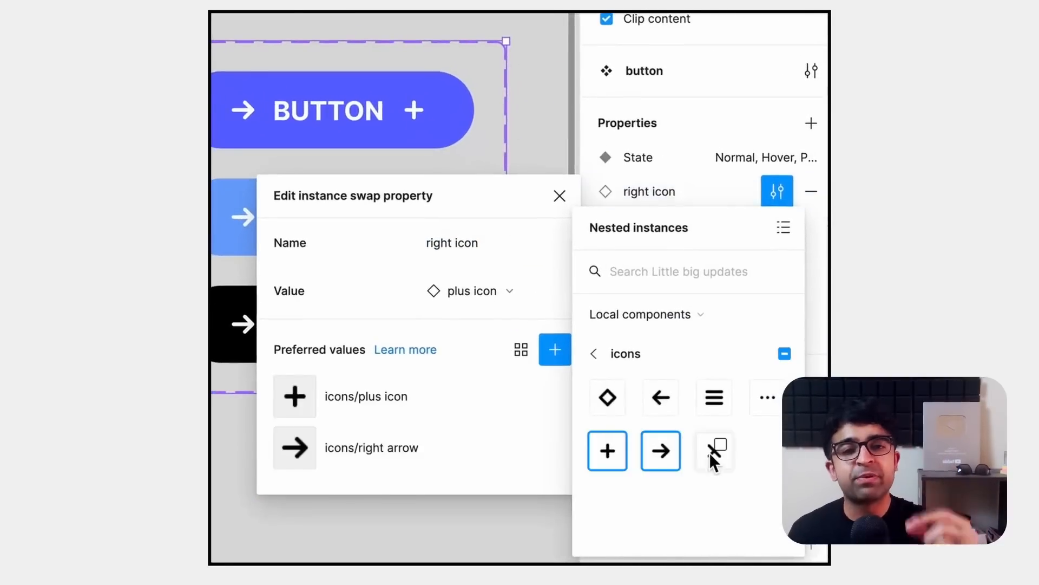
Step: Add the plus icon and right arrow as preferred values for the button's right icon property
click(559, 196)
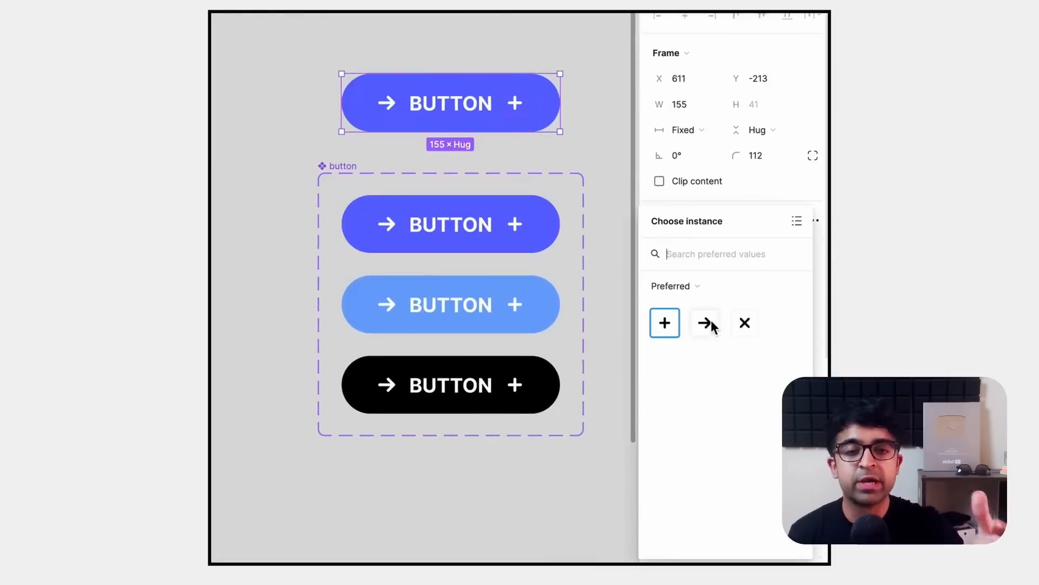
click(743, 322)
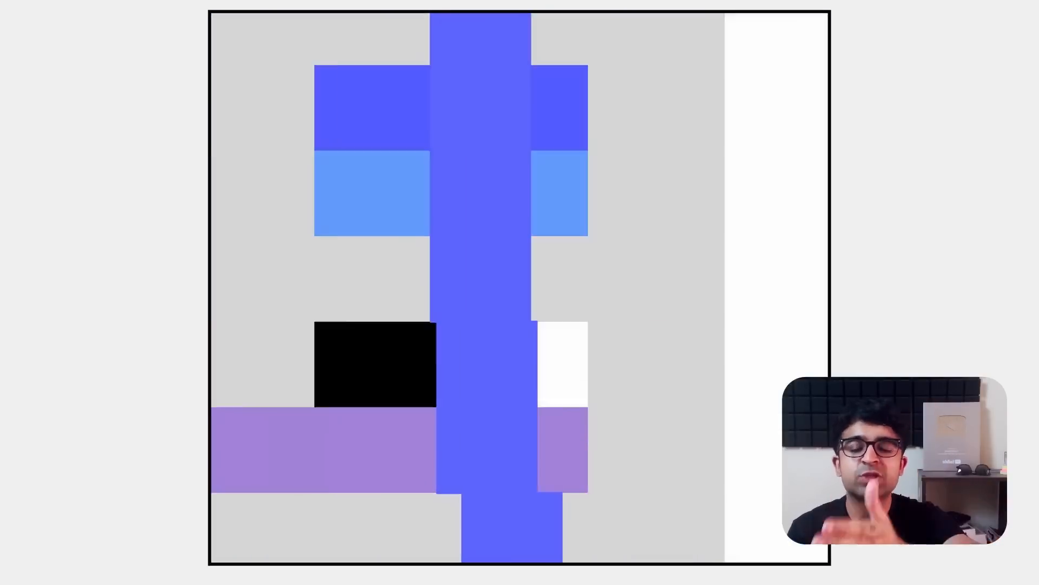
click(784, 252)
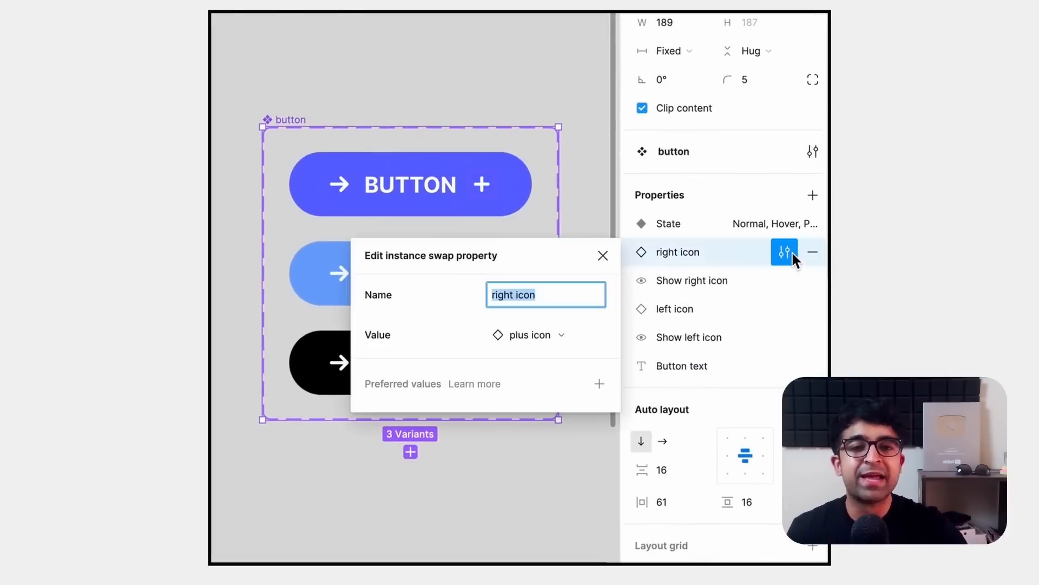
click(784, 253)
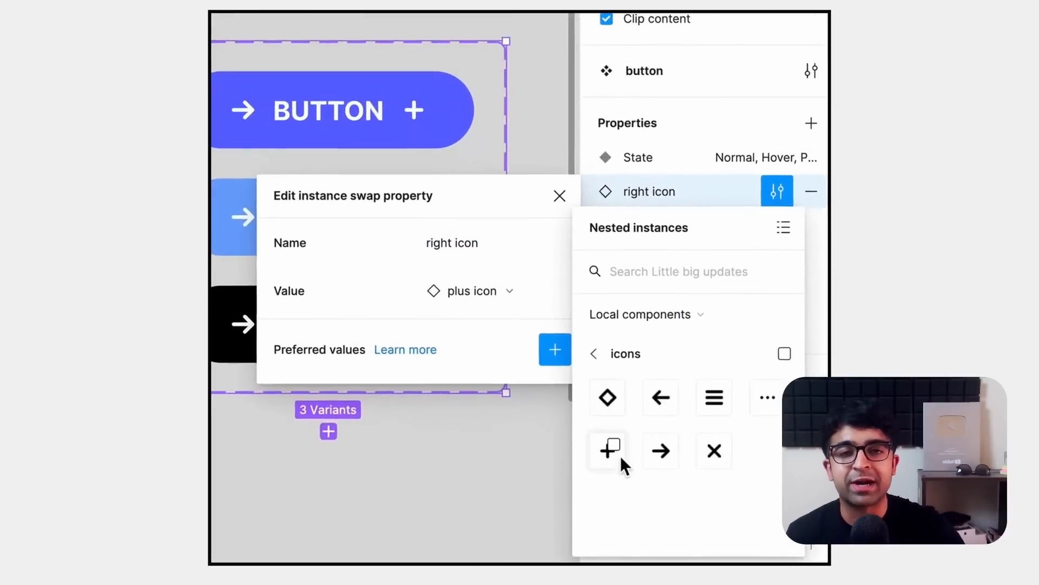
click(558, 196)
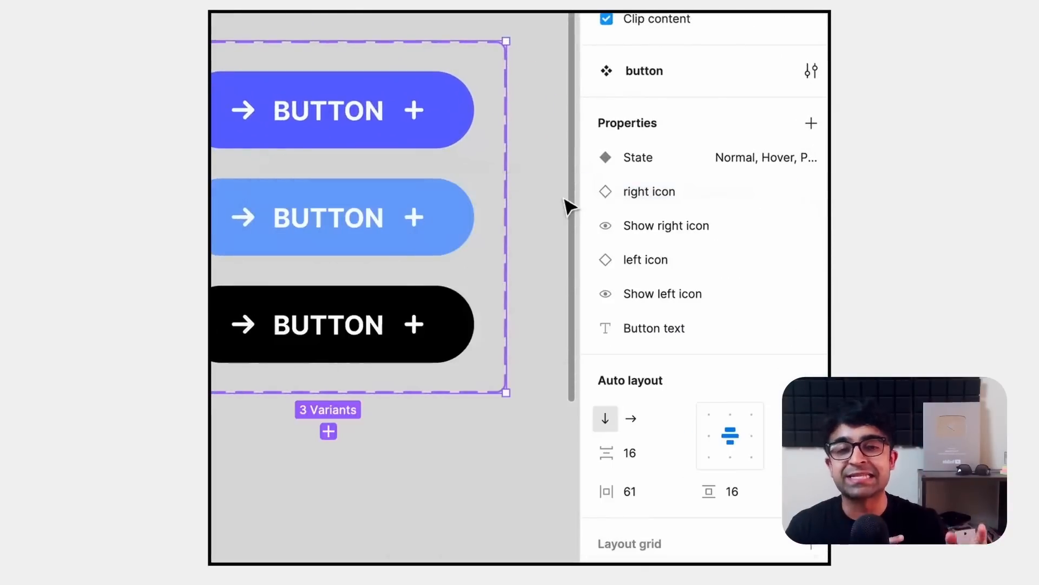
click(341, 109)
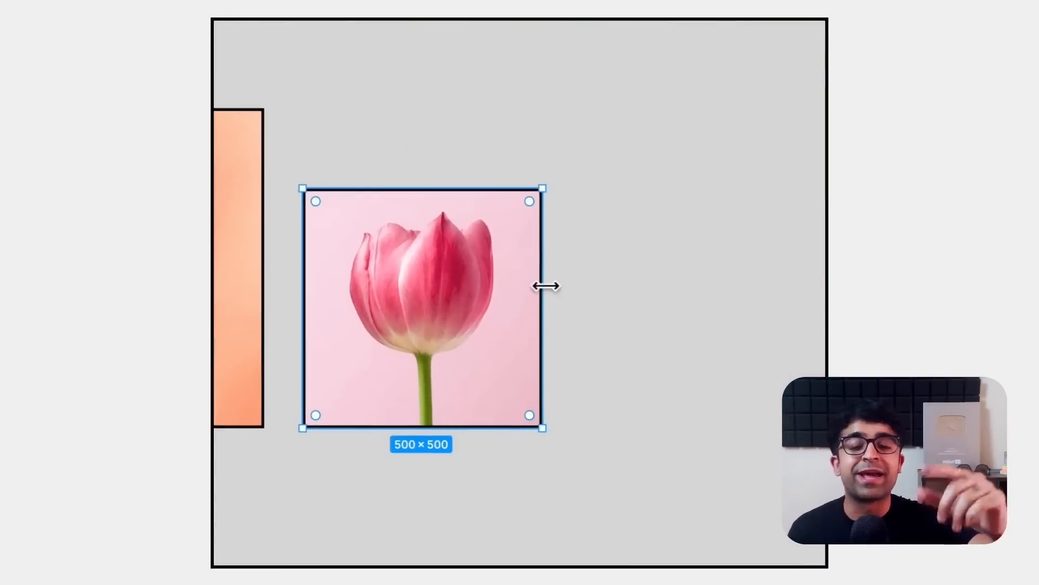
Step: Stretch the tulip photo wider by its side handle and bring up the cactus photo's options
drag(544, 286, 726, 292)
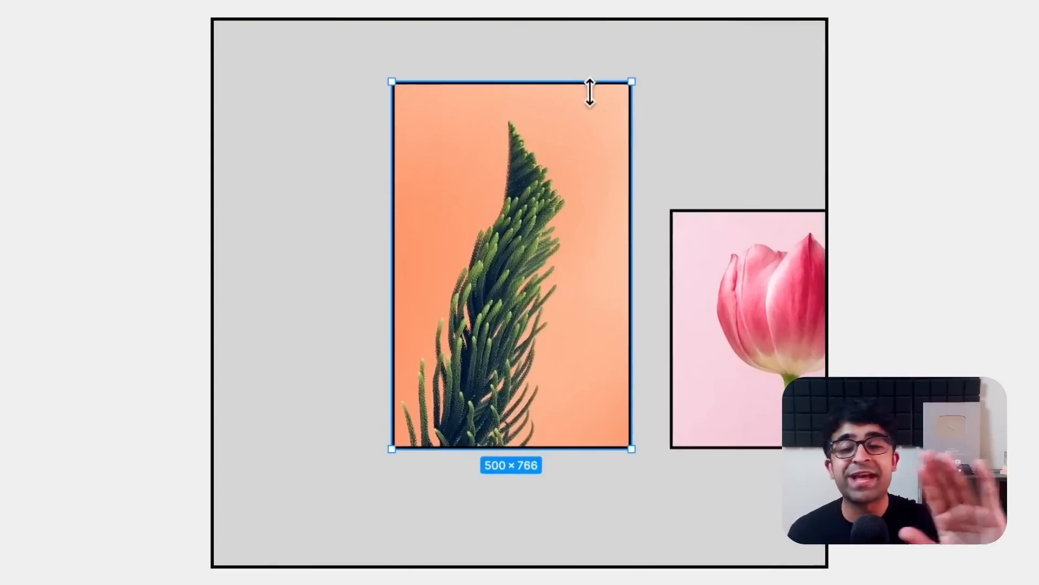
right_click(510, 266)
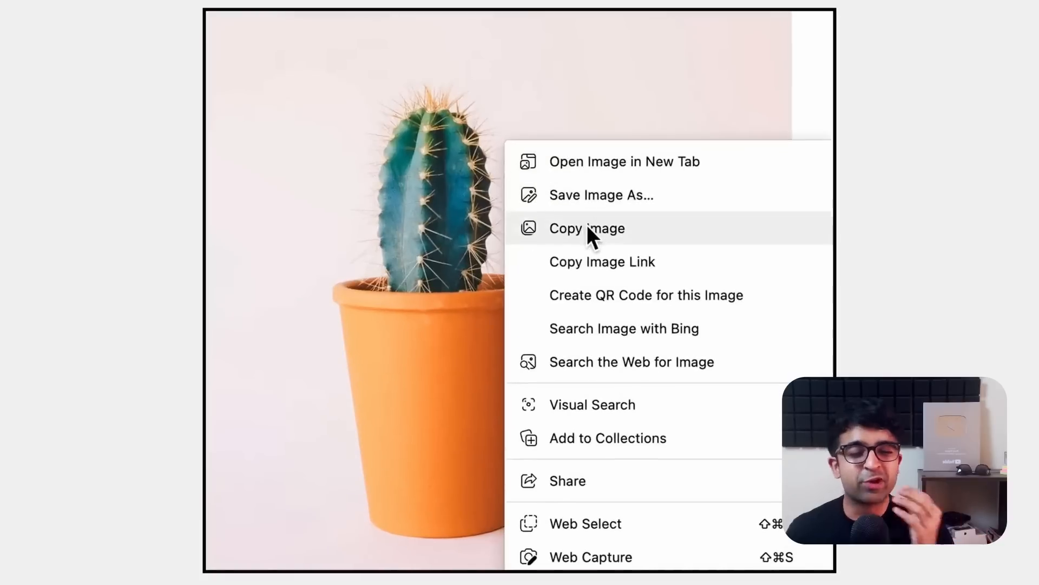
Step: Choose Copy Image on the cactus photo in the browser
click(586, 228)
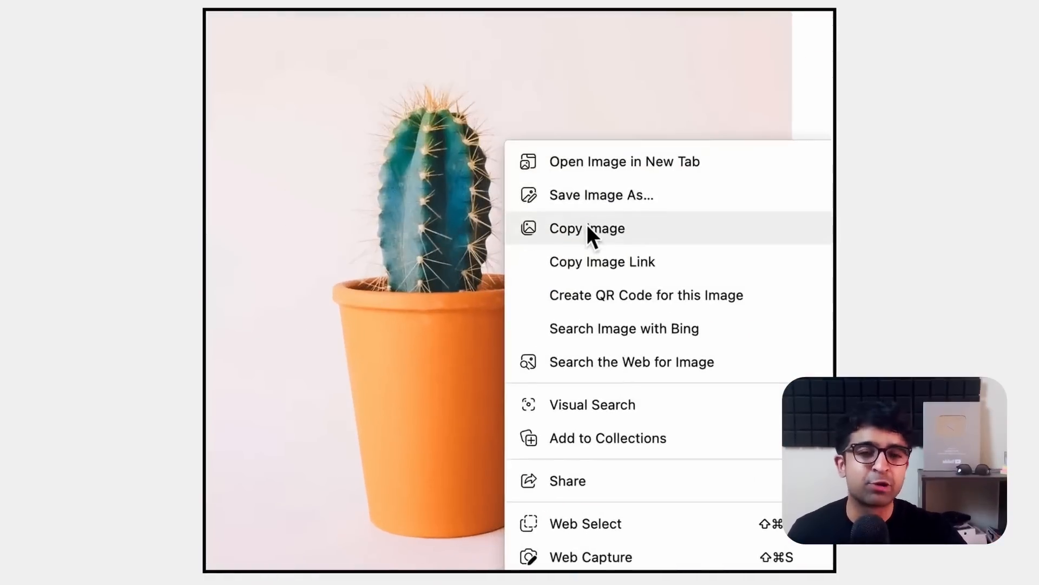
click(586, 229)
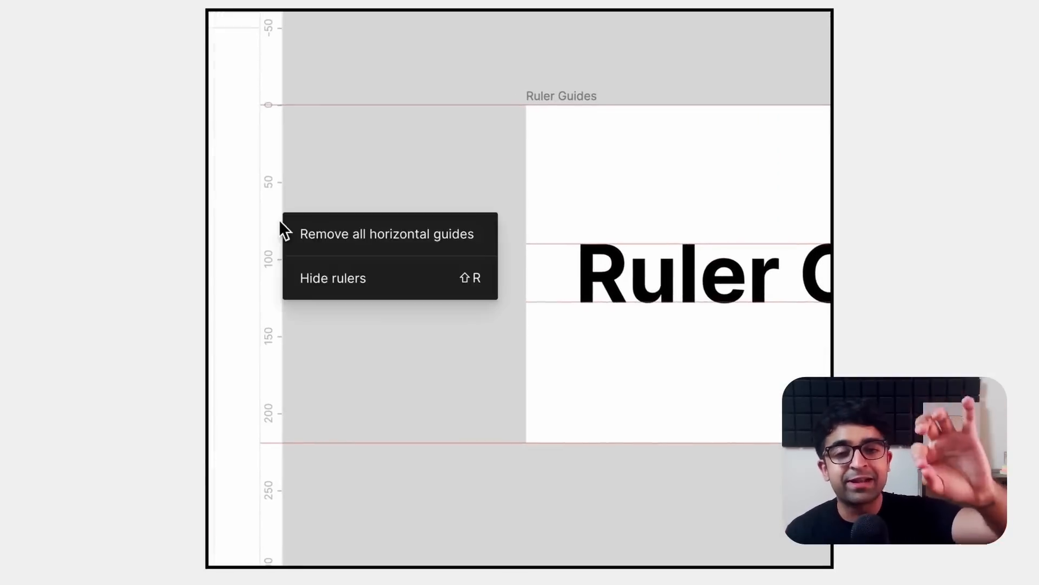
Step: Remove every horizontal ruler guide from the Ruler Guides frame
click(385, 233)
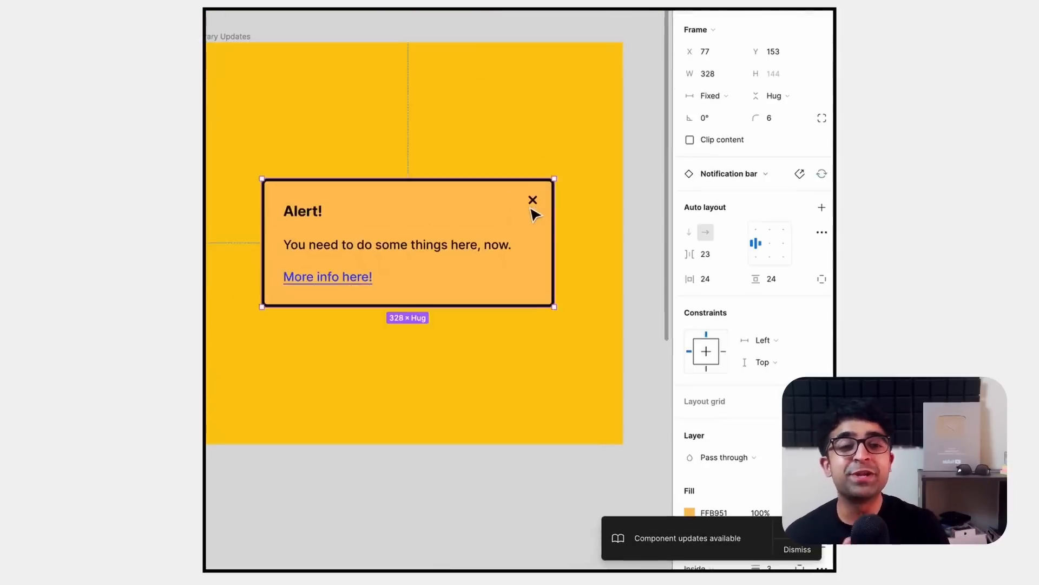
Step: Update the Notification bar instance to the latest component version
click(822, 173)
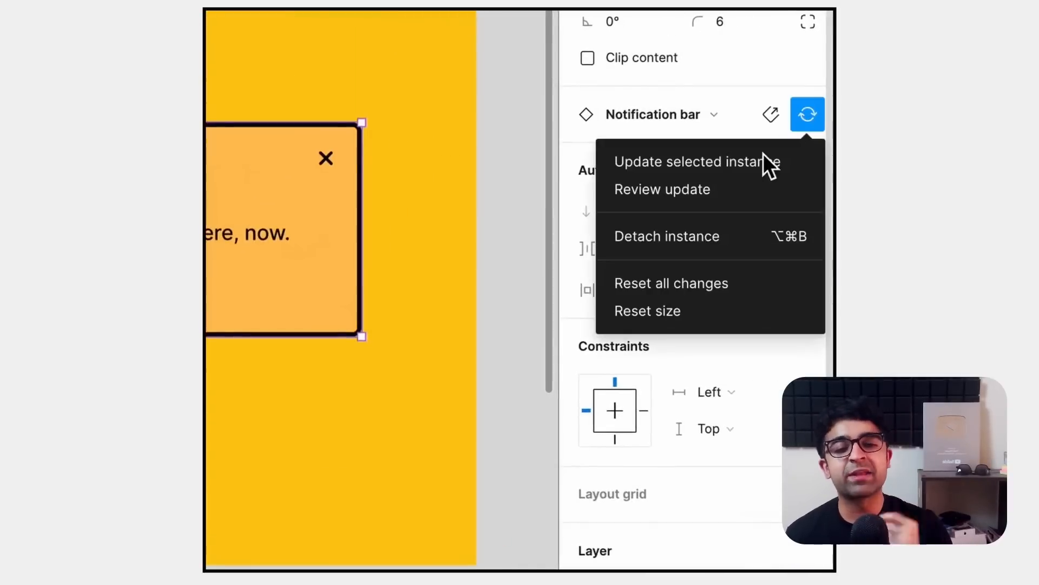
click(662, 188)
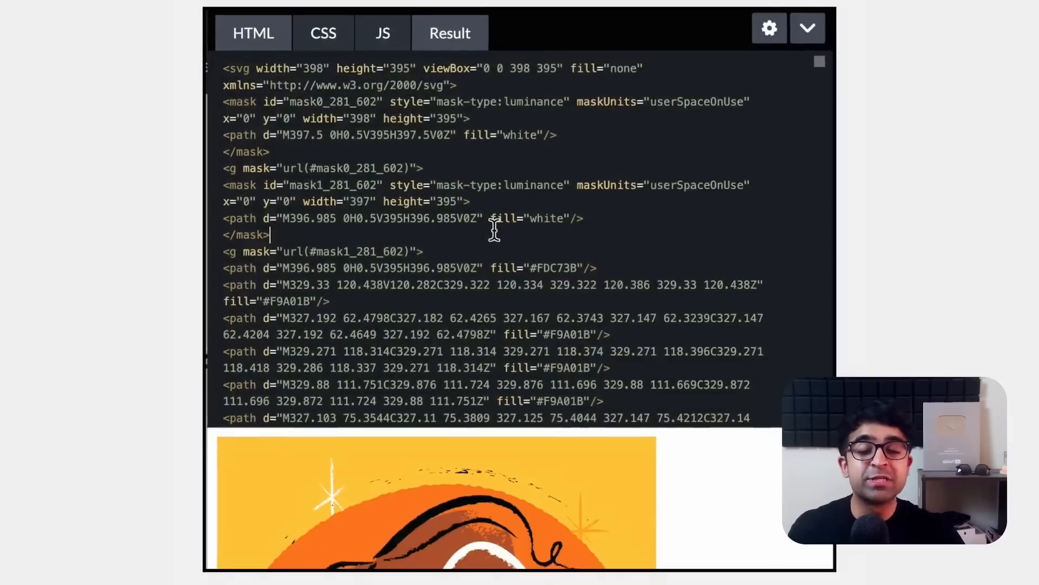
Step: Copy the SVG code from CodePen and paste the bearded-man illustration under After
right_click(494, 235)
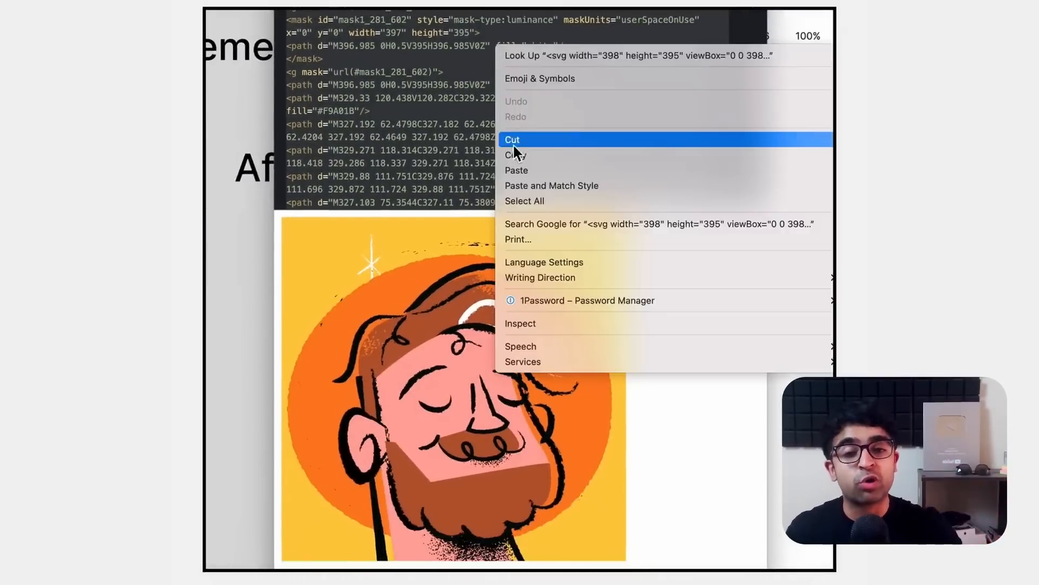
right_click(553, 253)
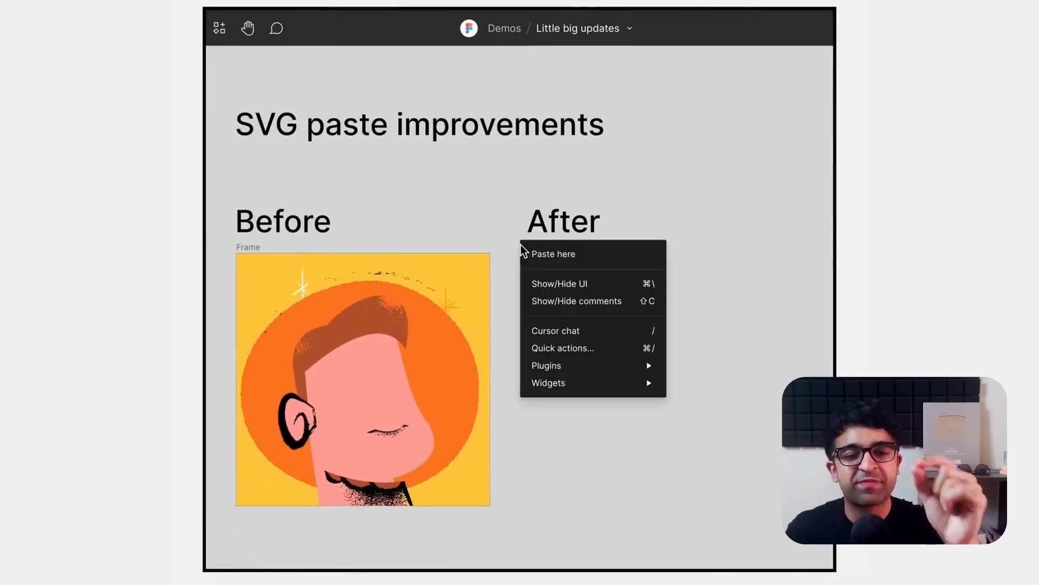
click(553, 254)
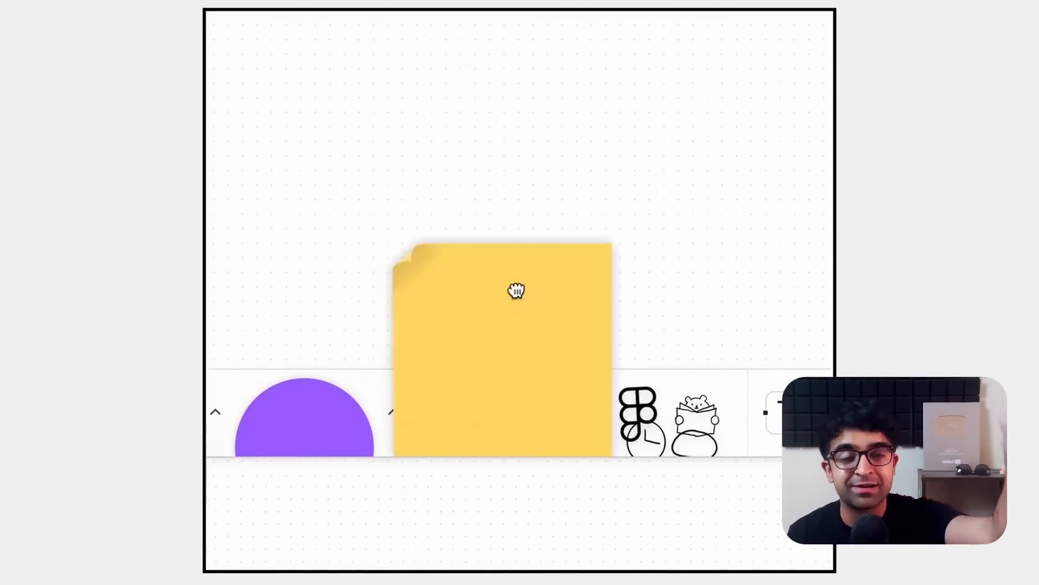
Step: Drag a new yellow sticky note from the toolbar tray onto the FigJam board
drag(515, 290, 516, 195)
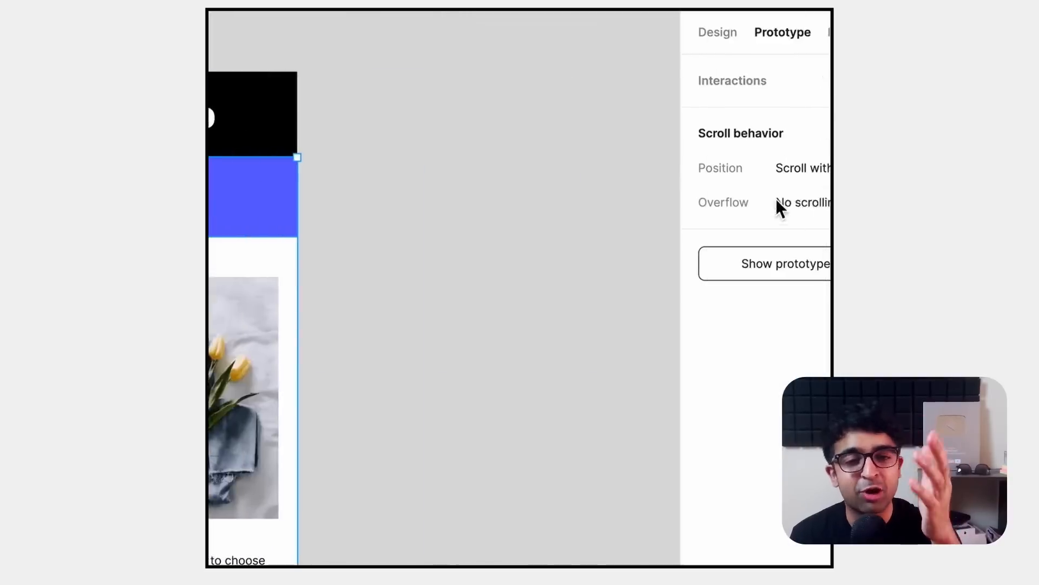
Step: Set the header's scroll position to Sticky (stop at top edge), then start on the Winter section
click(802, 168)
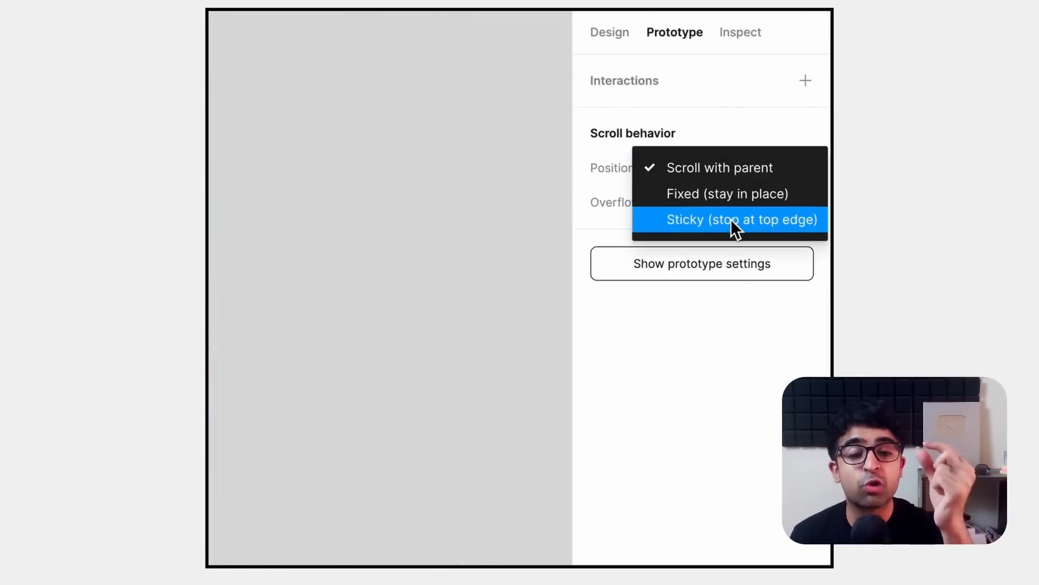
click(741, 220)
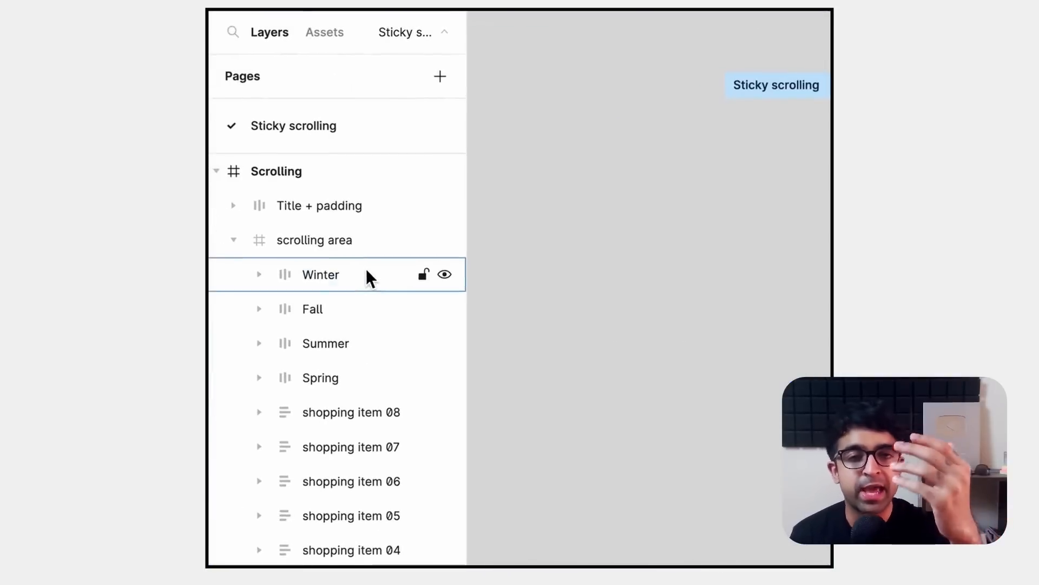
click(675, 31)
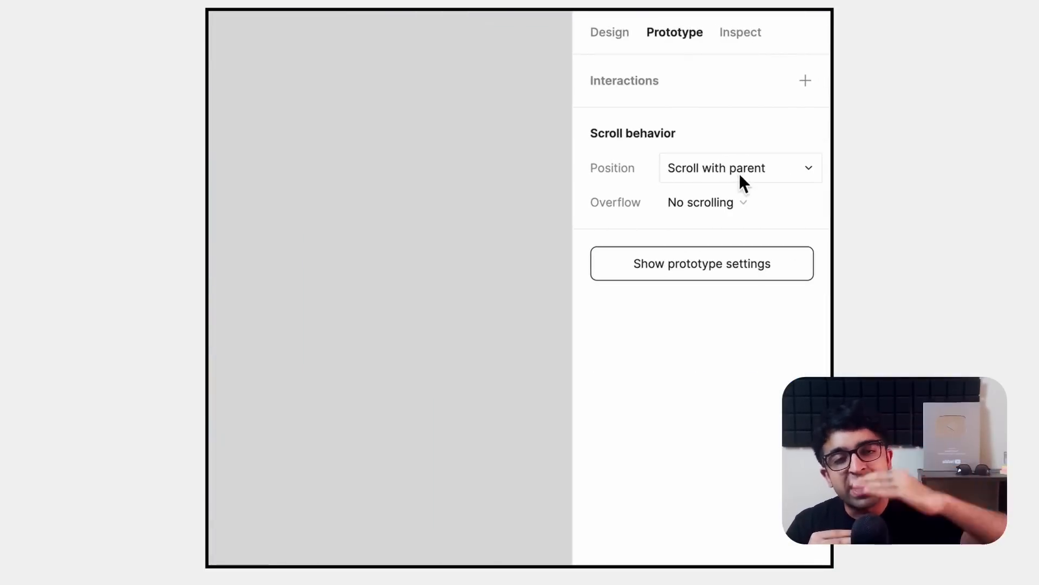
click(740, 167)
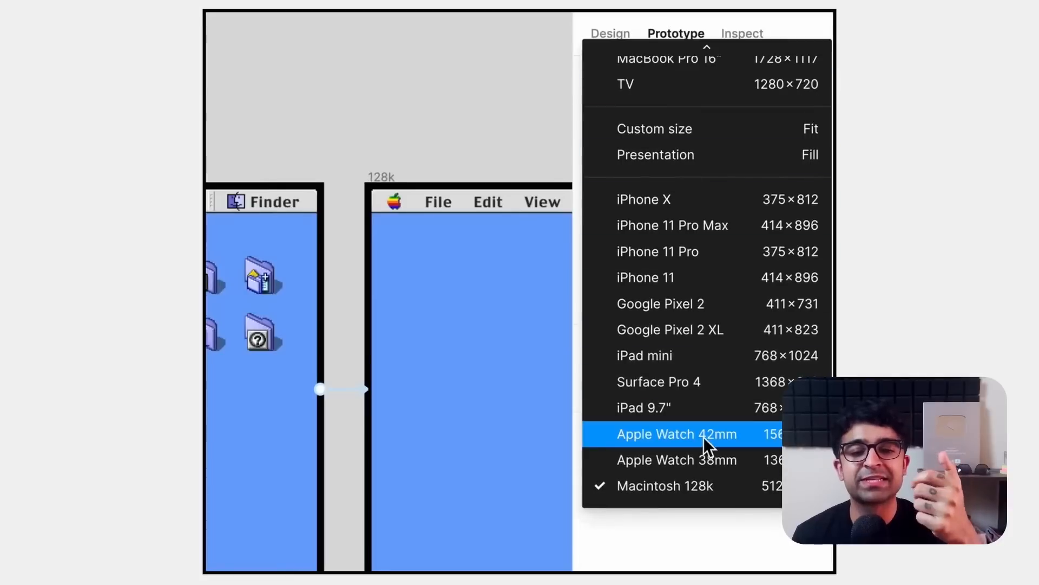
Step: Switch the prototype device from Macintosh 128k to Apple Watch 42mm
click(675, 433)
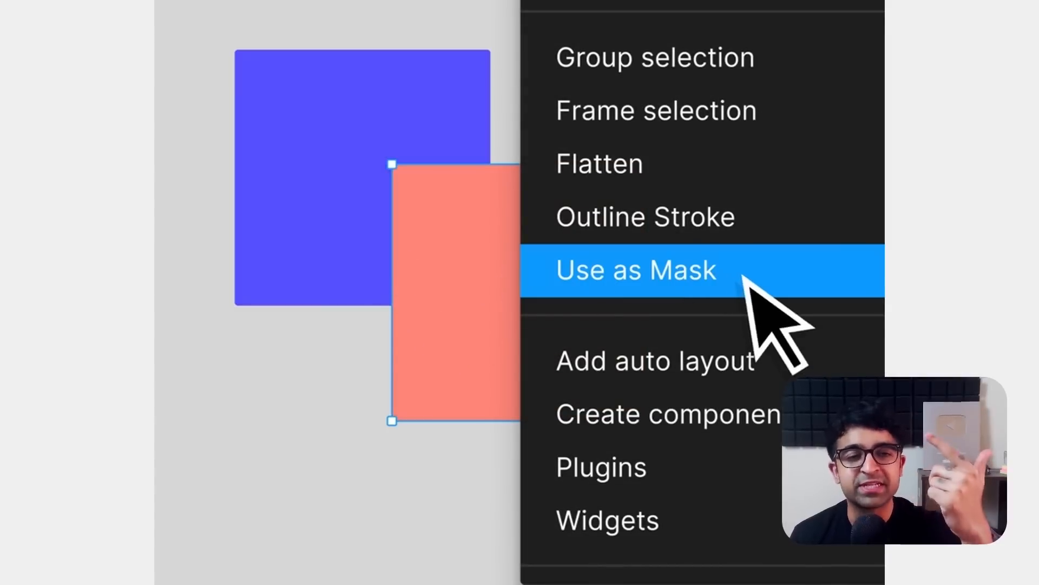
Step: Make the salmon rectangle an alpha mask over the overlapping square
click(636, 270)
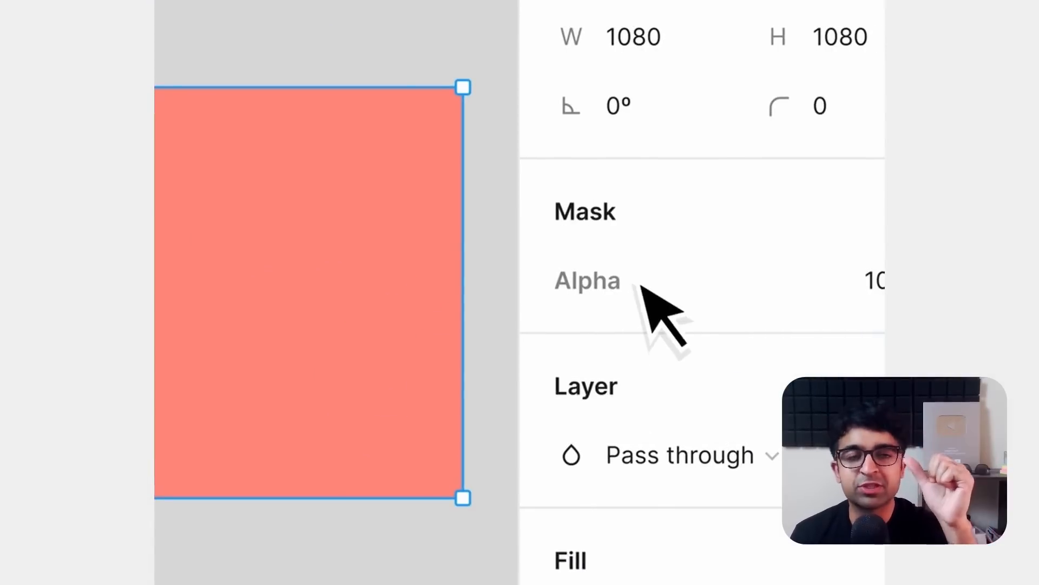
click(586, 280)
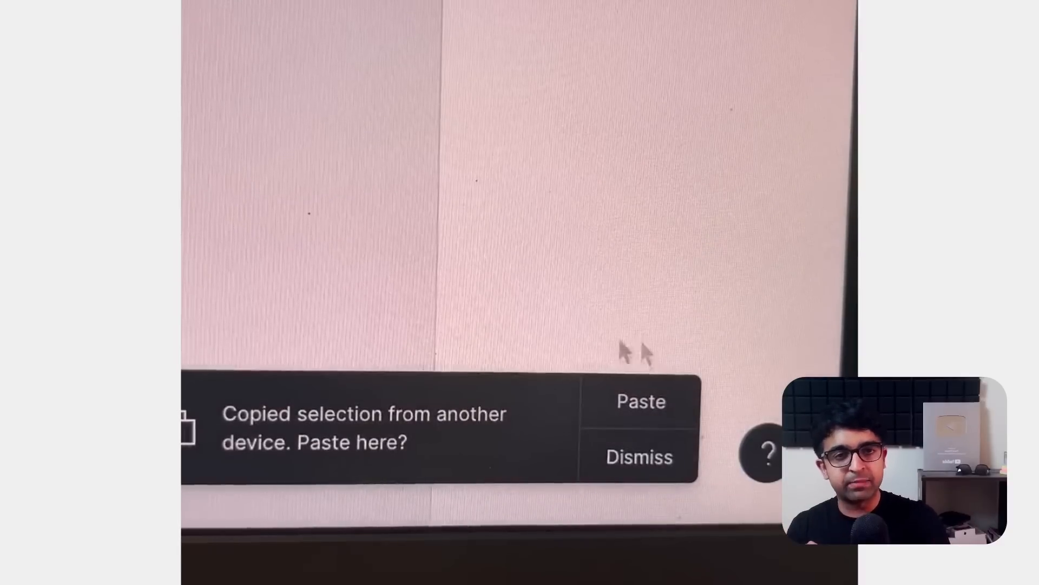
Step: Paste the 'hello' drawing copied on the iPad onto the desktop file
click(639, 401)
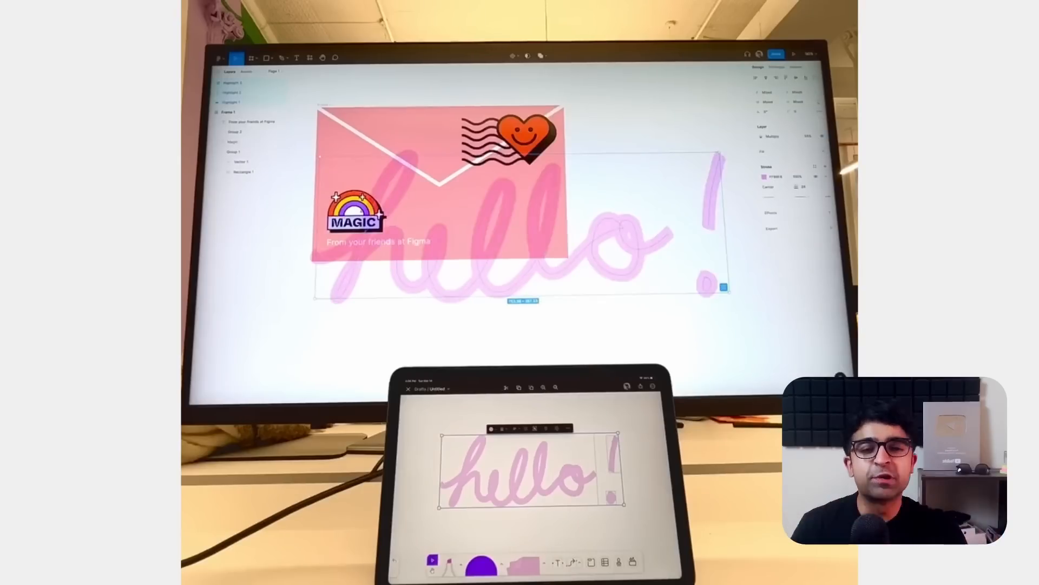